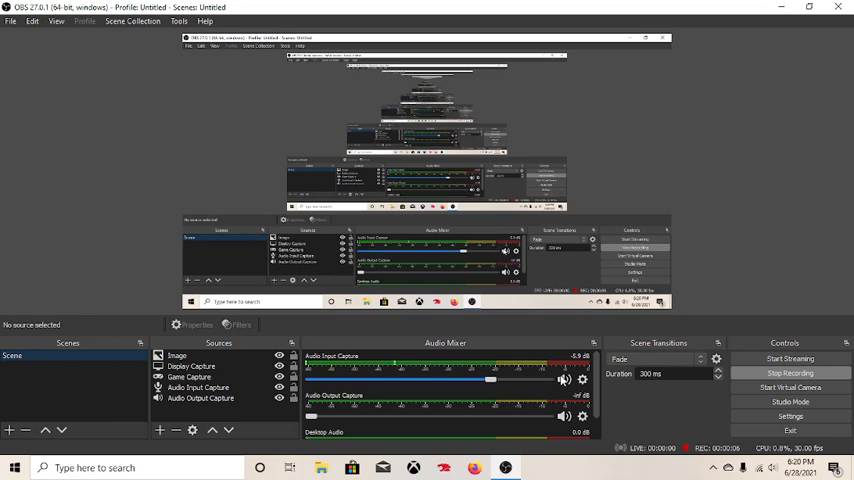
{"action": "mouse_move", "coordinate": [688, 332]}
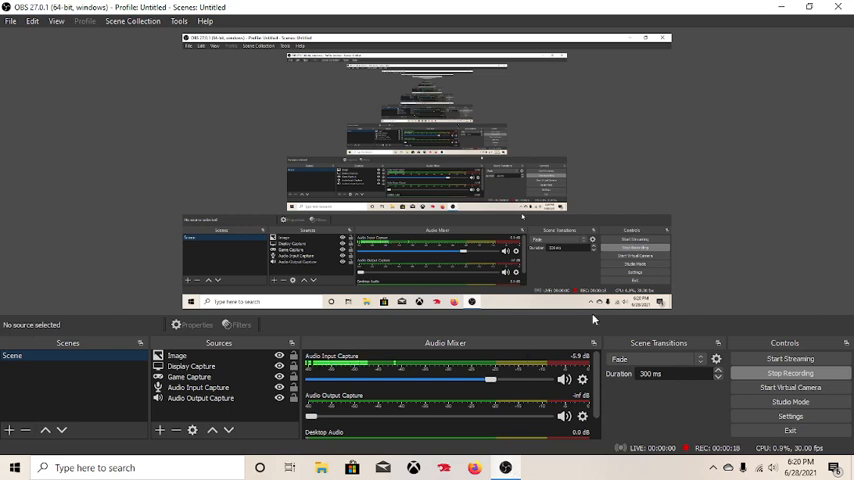
{"action": "mouse_move", "coordinate": [464, 344]}
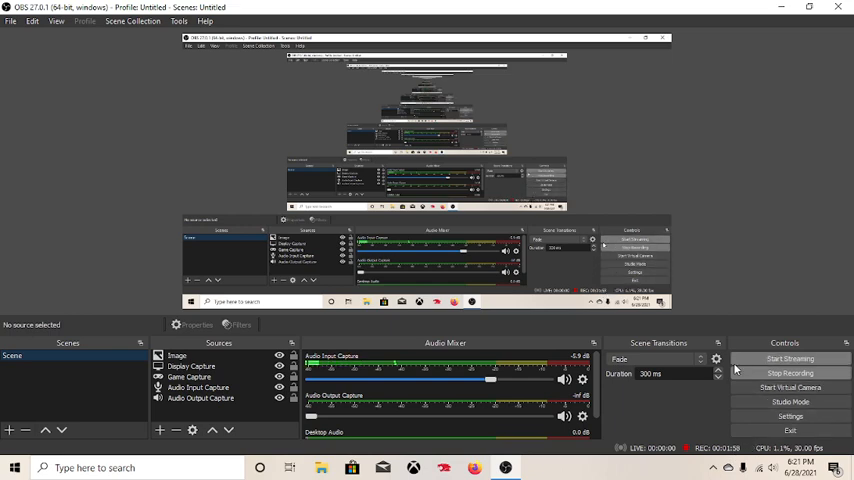
- Start Streaming without a configured service, raising the Missing Stream Setup warning
{"action": "left_click", "coordinate": [790, 358]}
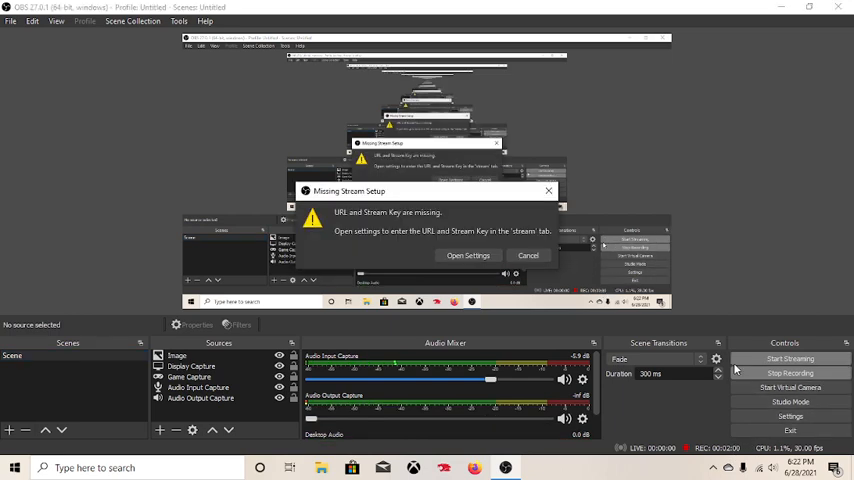